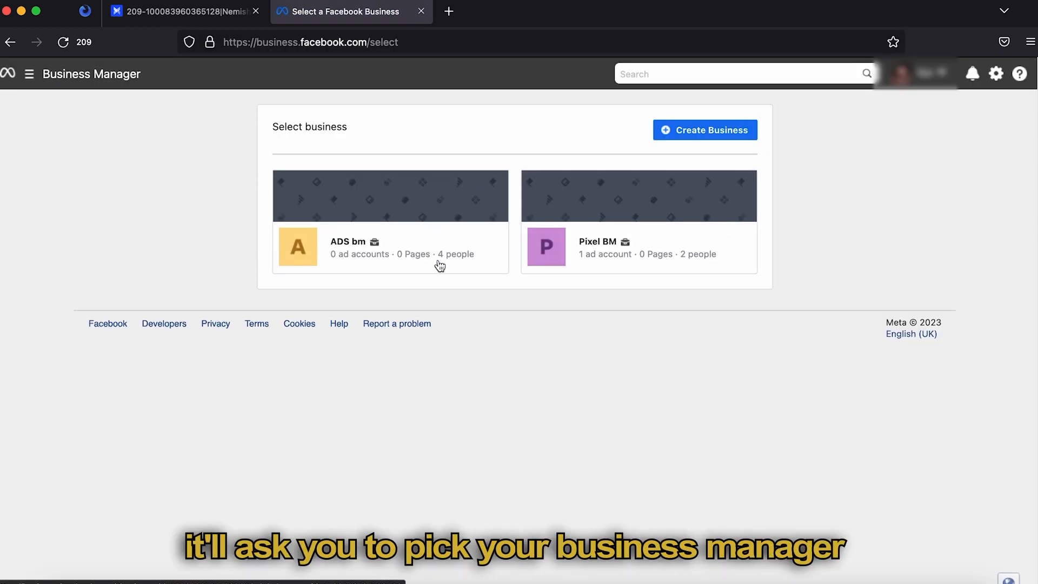
mouse_move(435, 212)
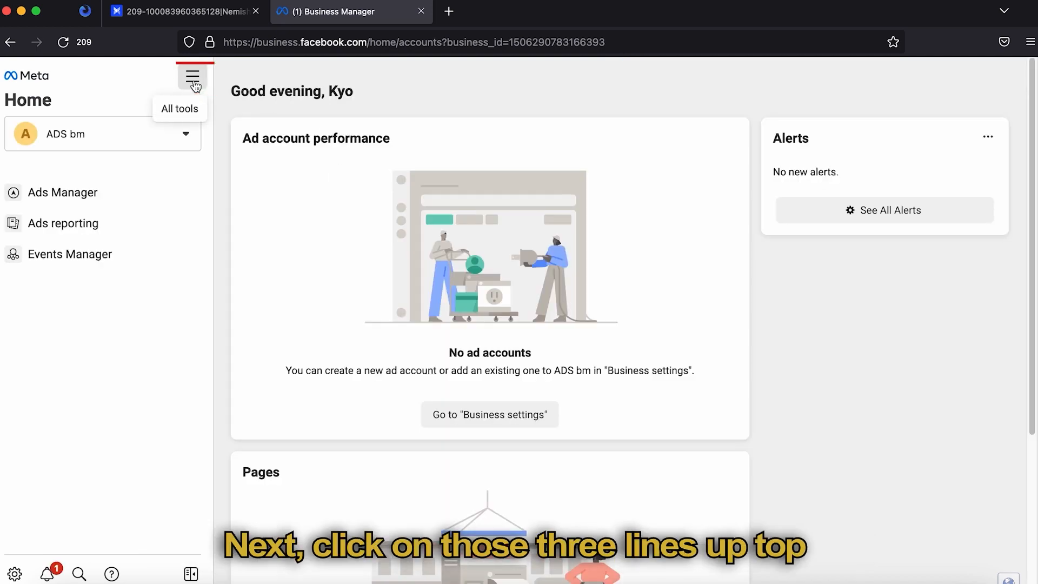
Step: From Business settings > Accounts > Apps, add an app and choose Confirm Account to begin developer registration
click(192, 76)
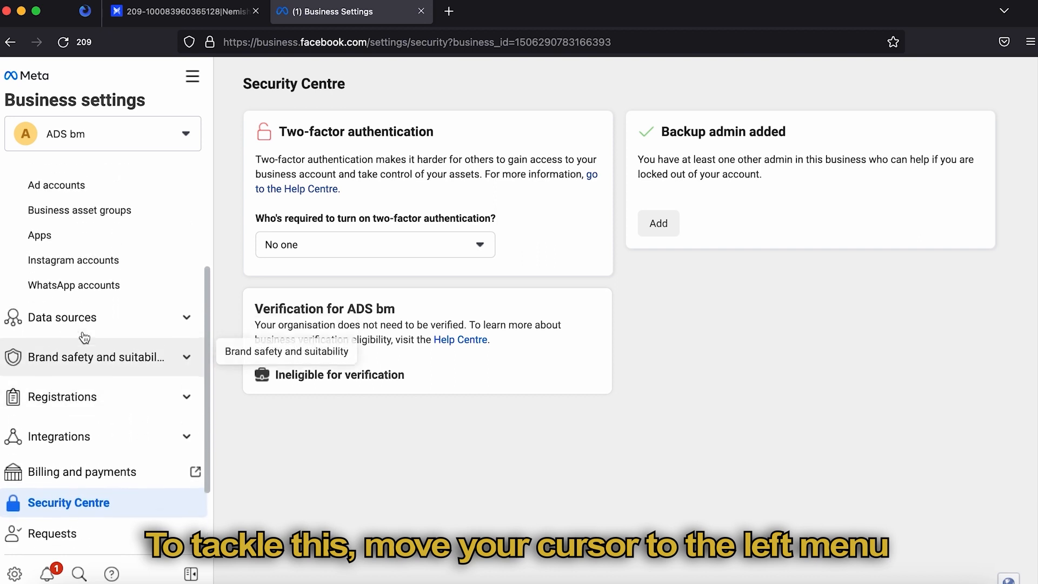
click(52, 257)
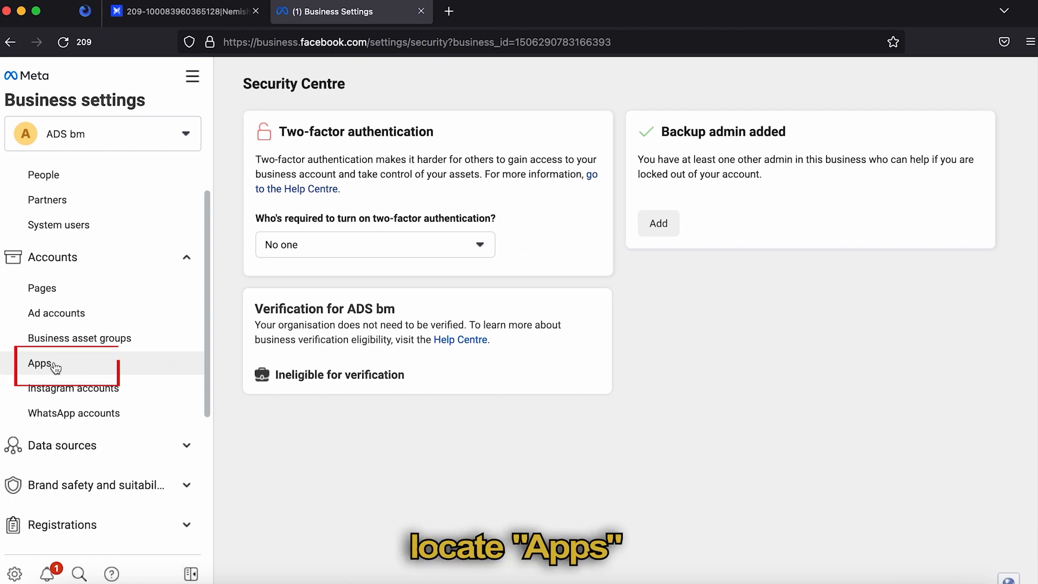
click(39, 363)
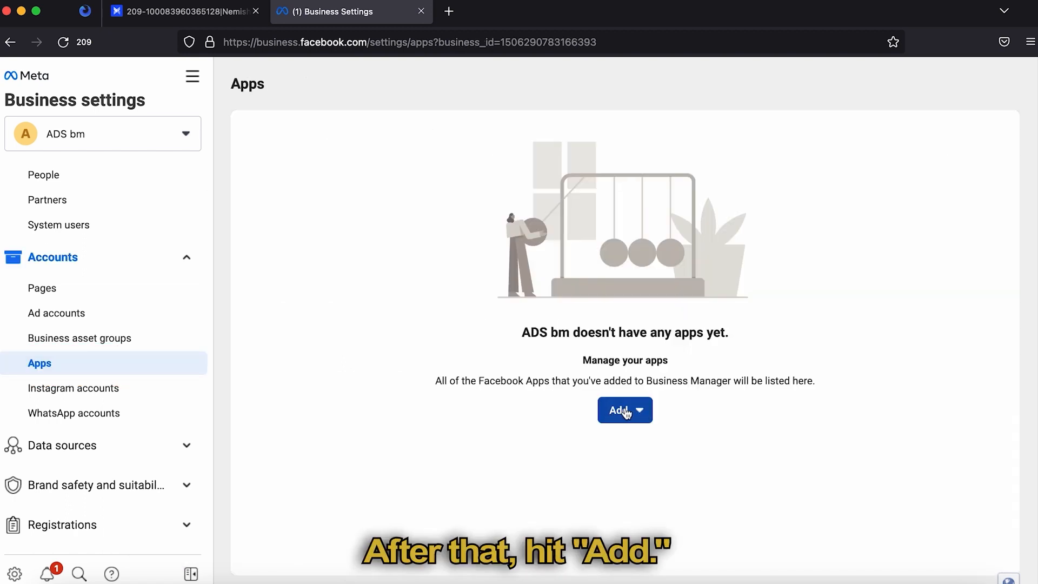
click(619, 410)
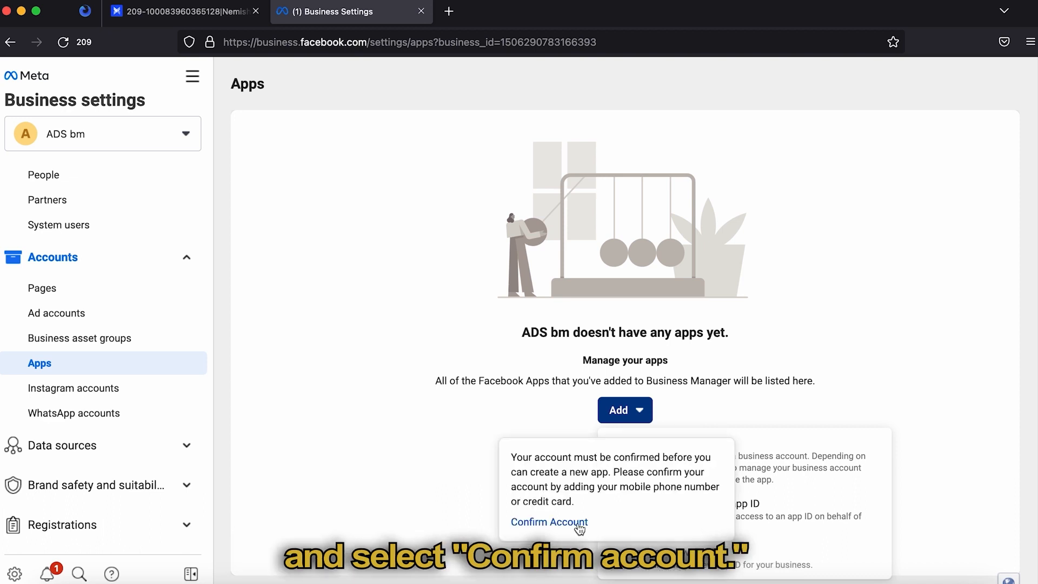
click(549, 521)
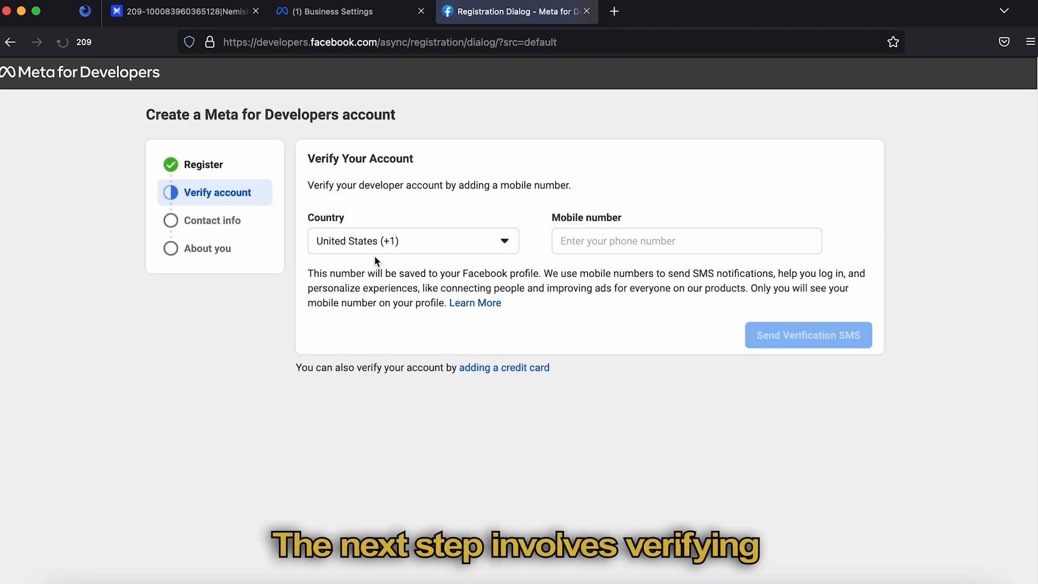
Step: Verify the India mobile number with the SMS code and continue
click(412, 240)
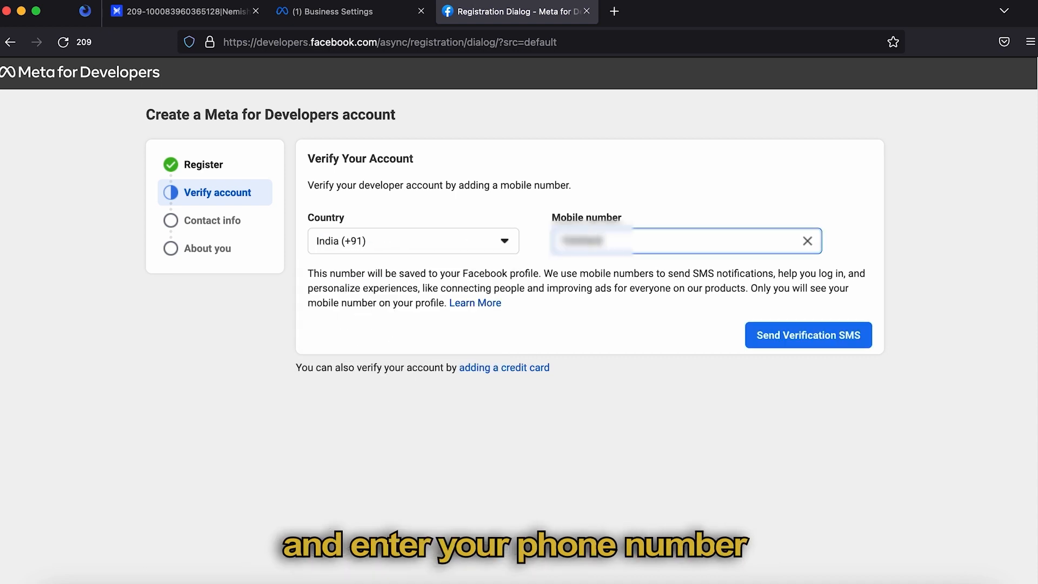
click(807, 335)
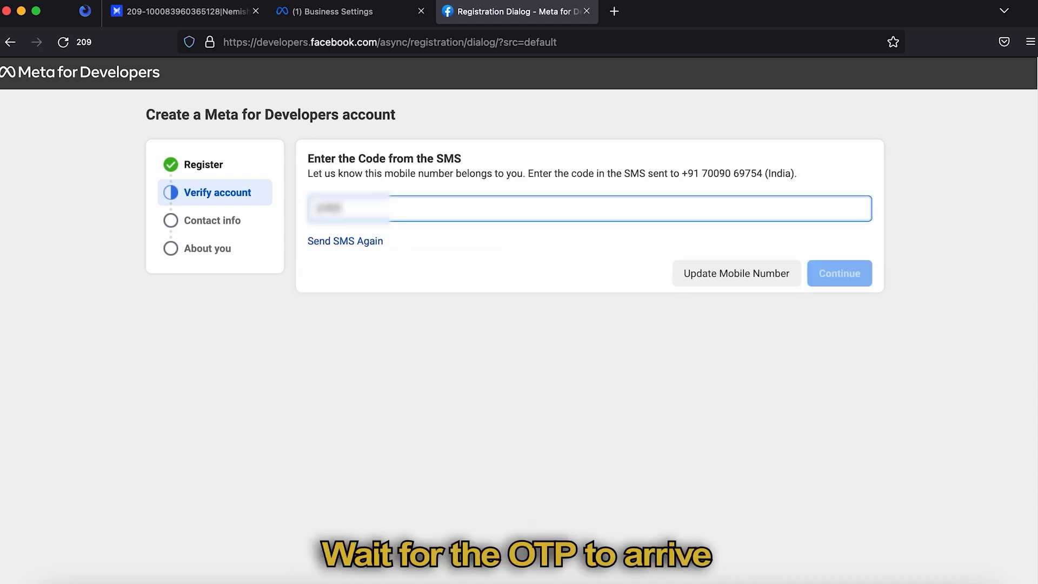
click(838, 273)
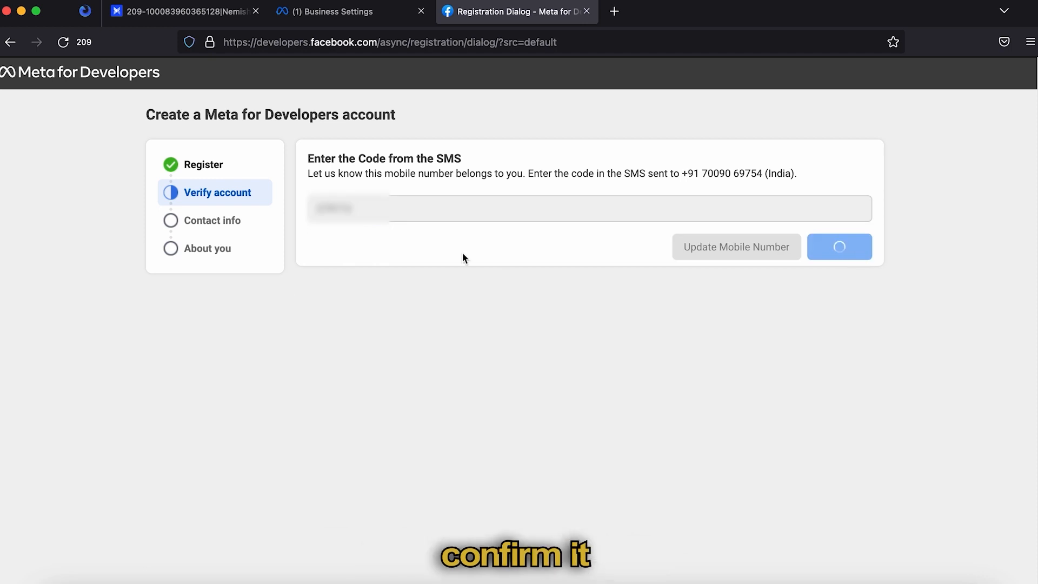
click(840, 246)
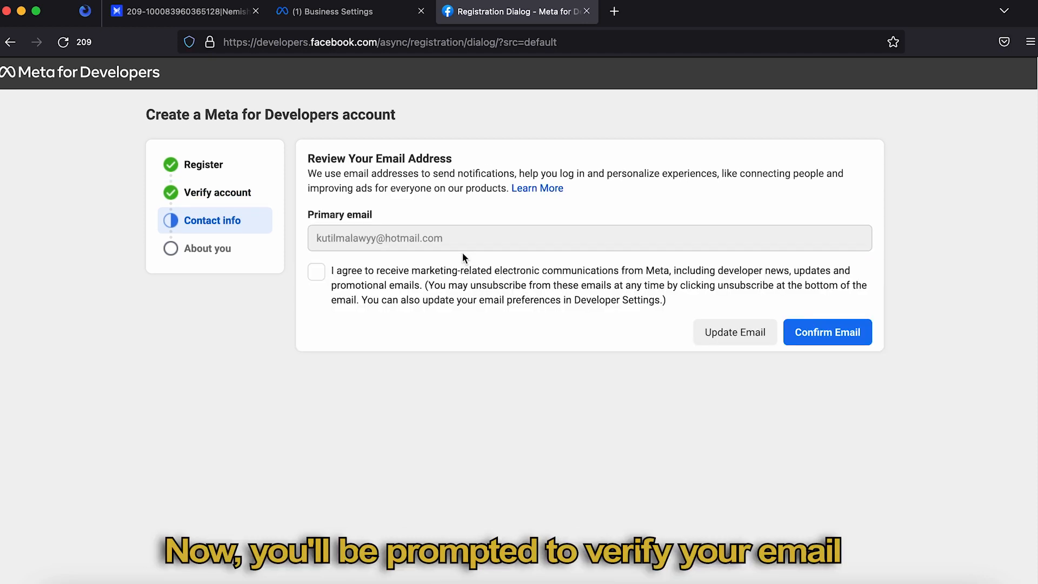
Step: Agree to Meta developer emails and confirm the primary email address
click(316, 271)
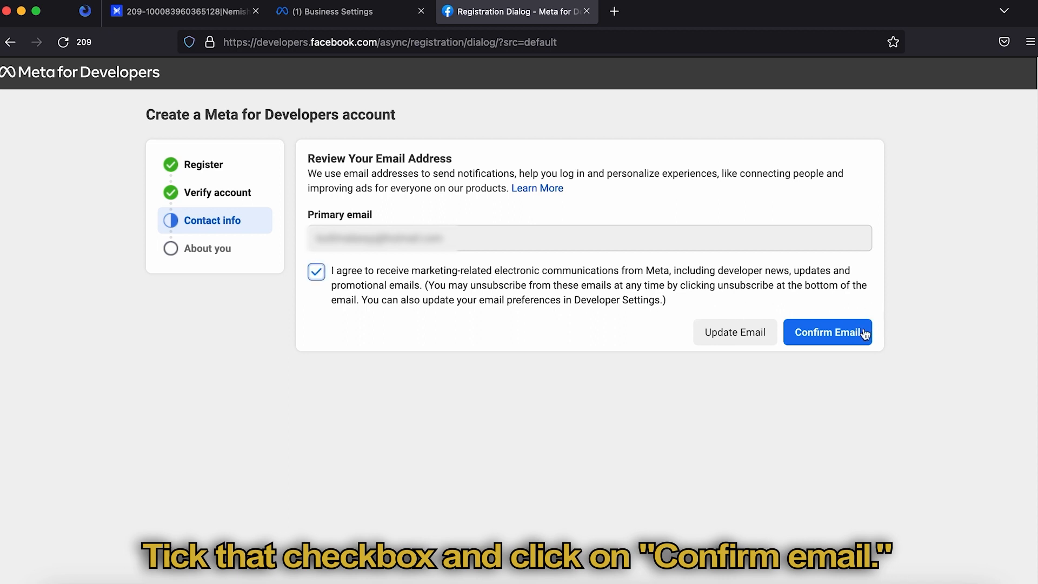
click(827, 332)
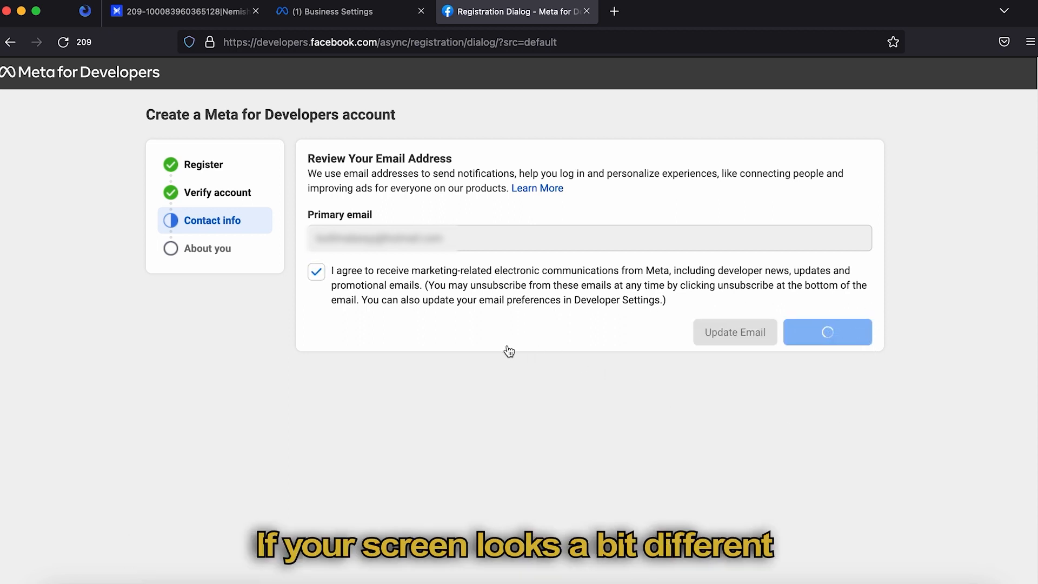
click(827, 332)
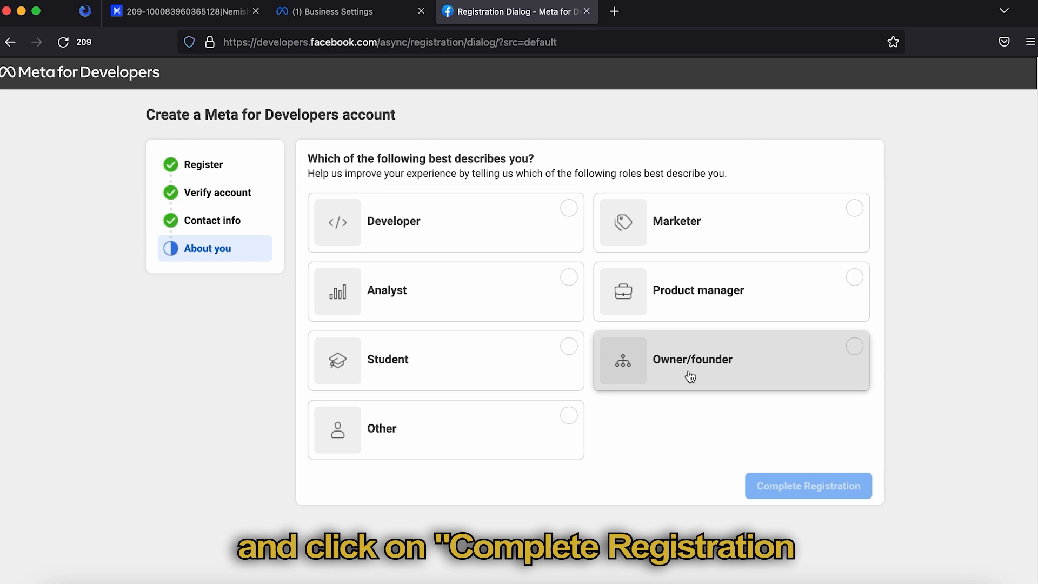
Step: Register as Owner/founder, then create an Other-use-case Business app and confirm with the password
click(808, 485)
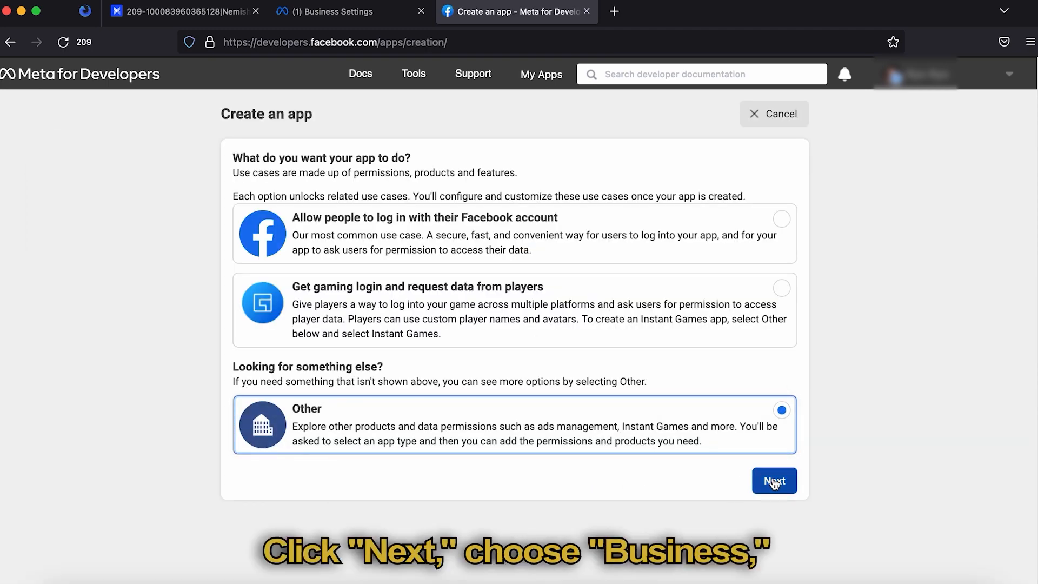
click(773, 480)
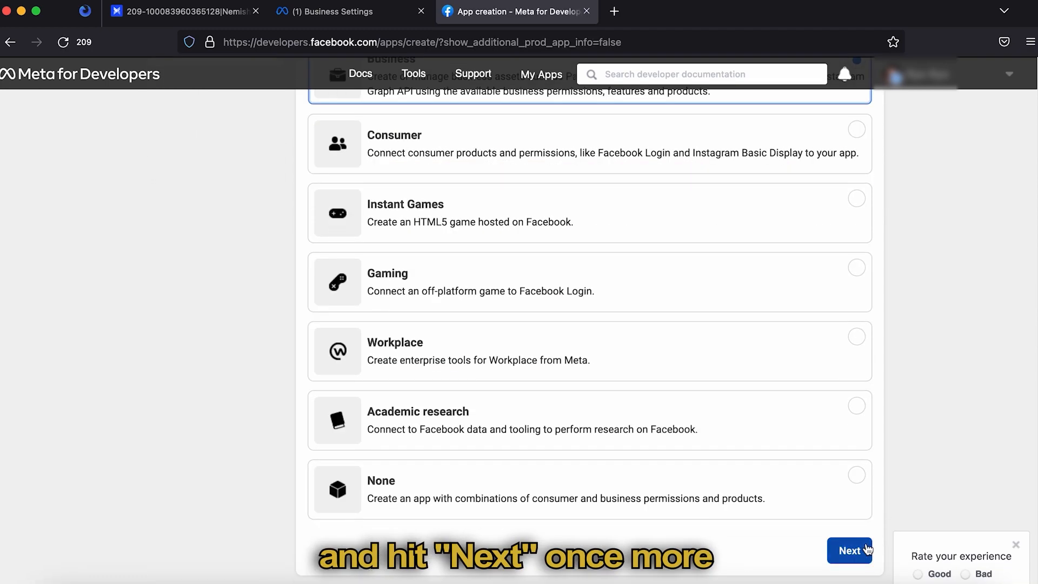
click(849, 550)
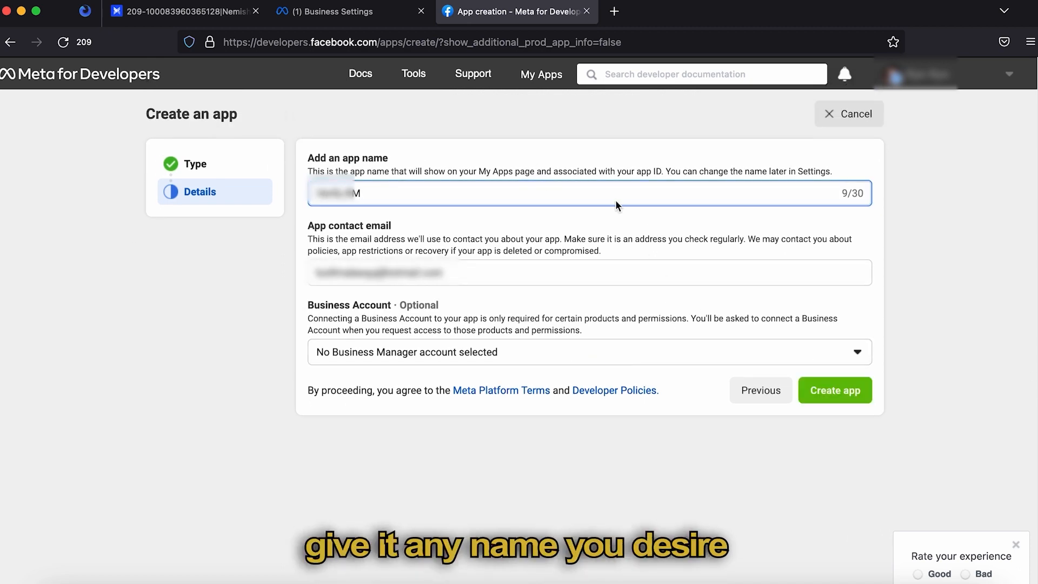
click(835, 389)
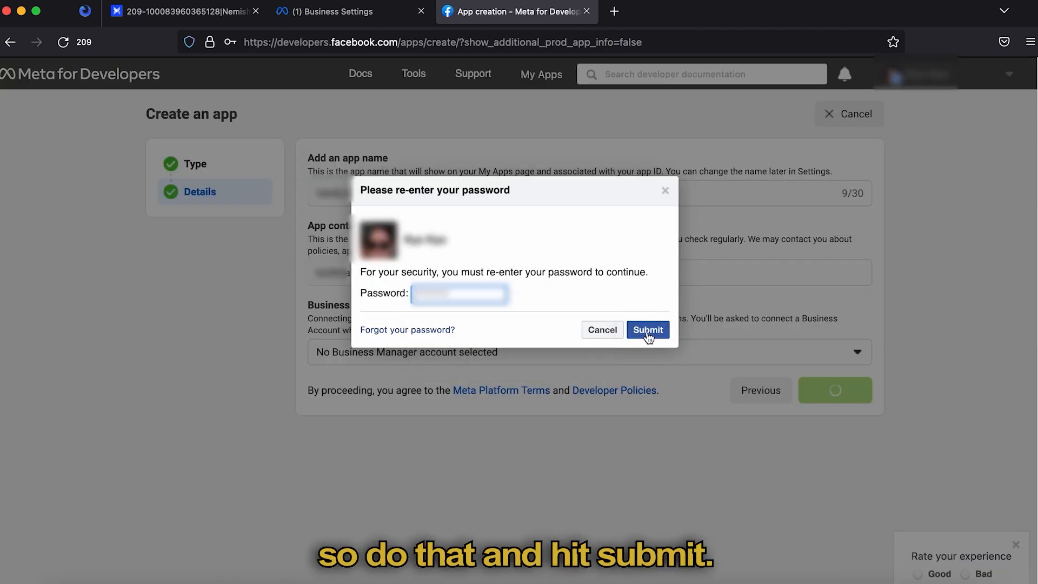
click(647, 329)
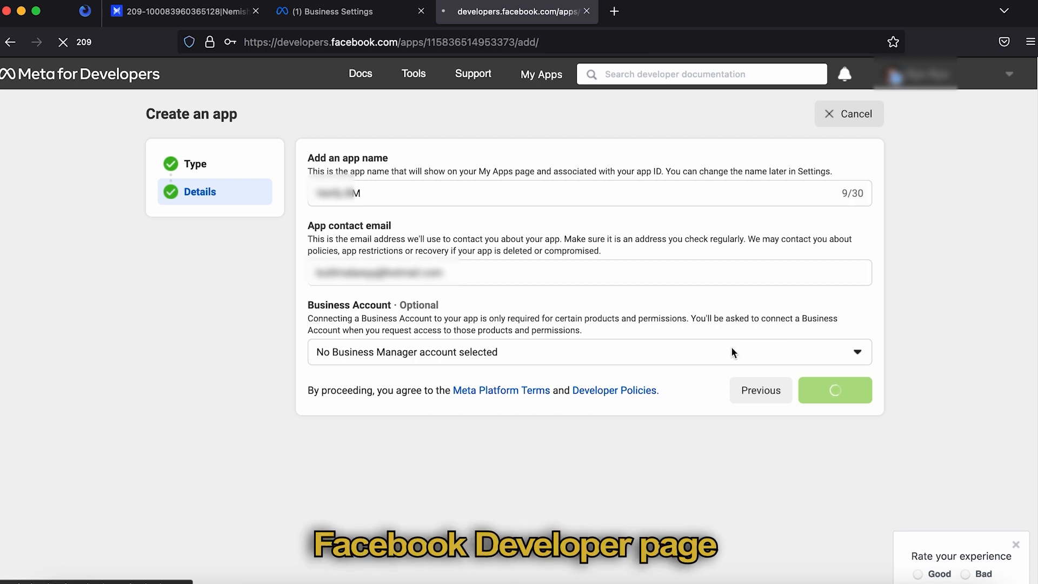
Step: In Basic settings Verifications, link the app to ADS bm with Select & Verify Later
click(834, 389)
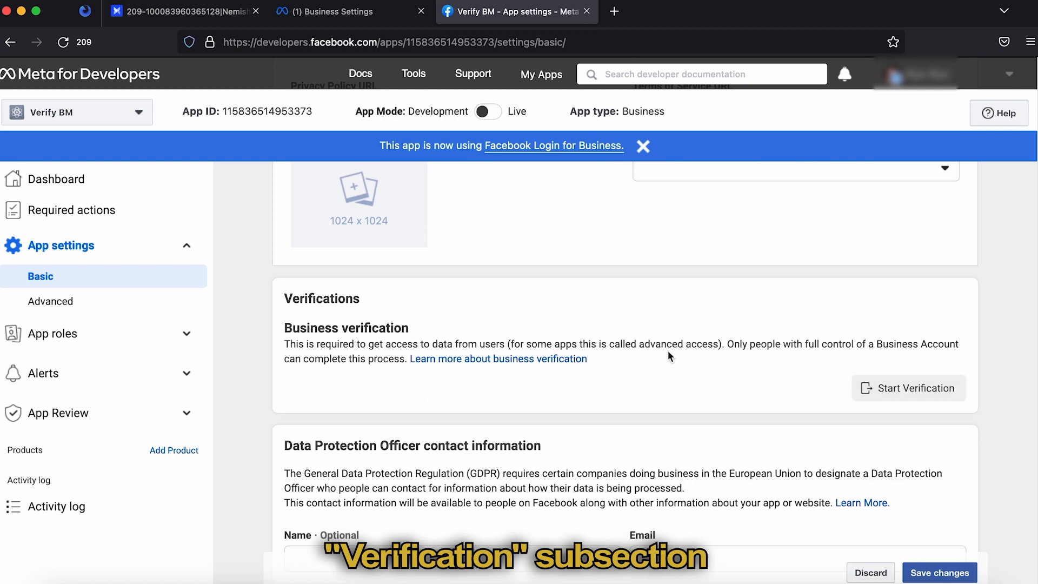
scroll(down, 3)
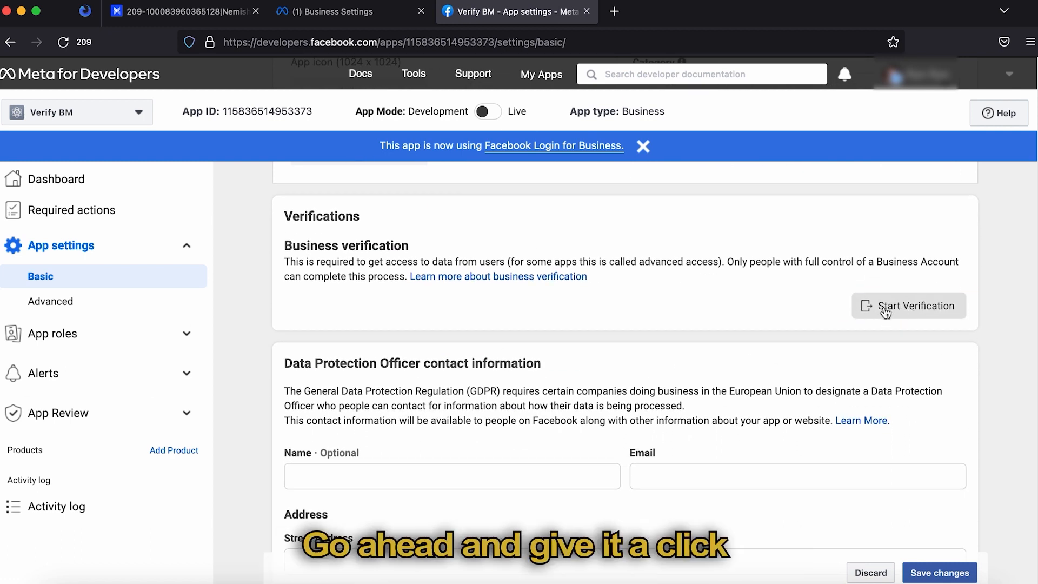
click(907, 305)
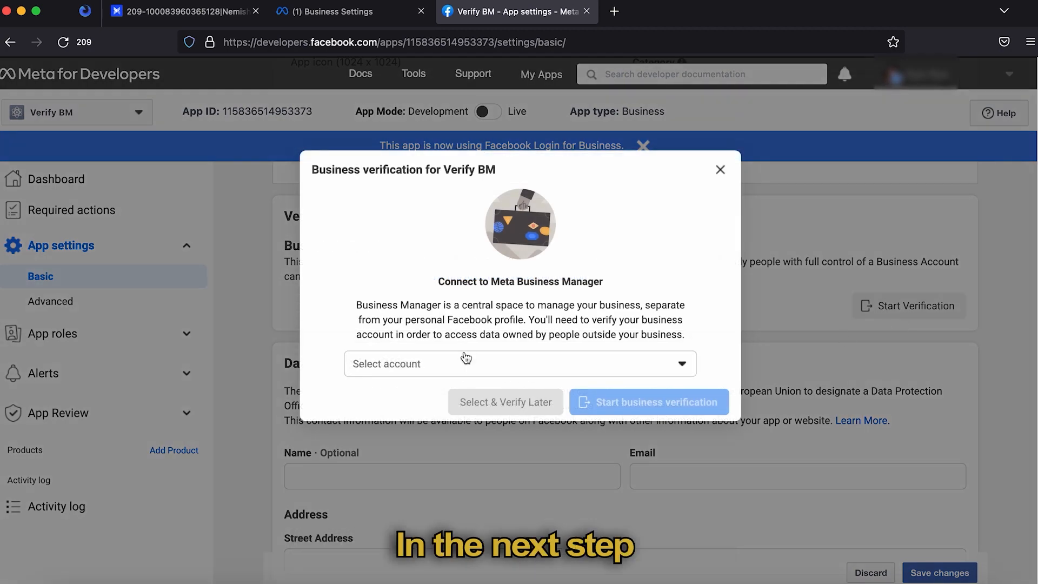
click(519, 363)
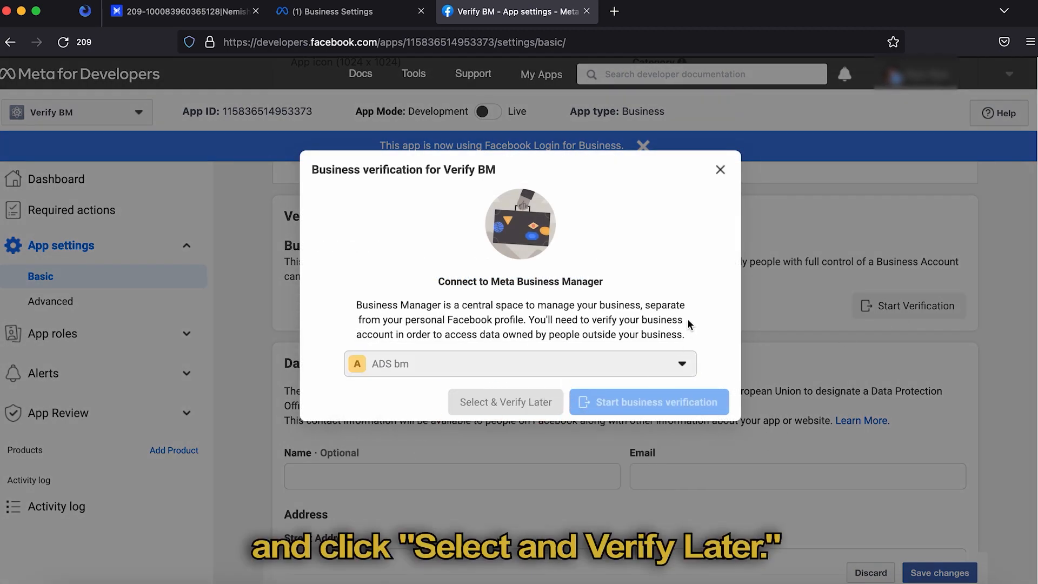
click(505, 402)
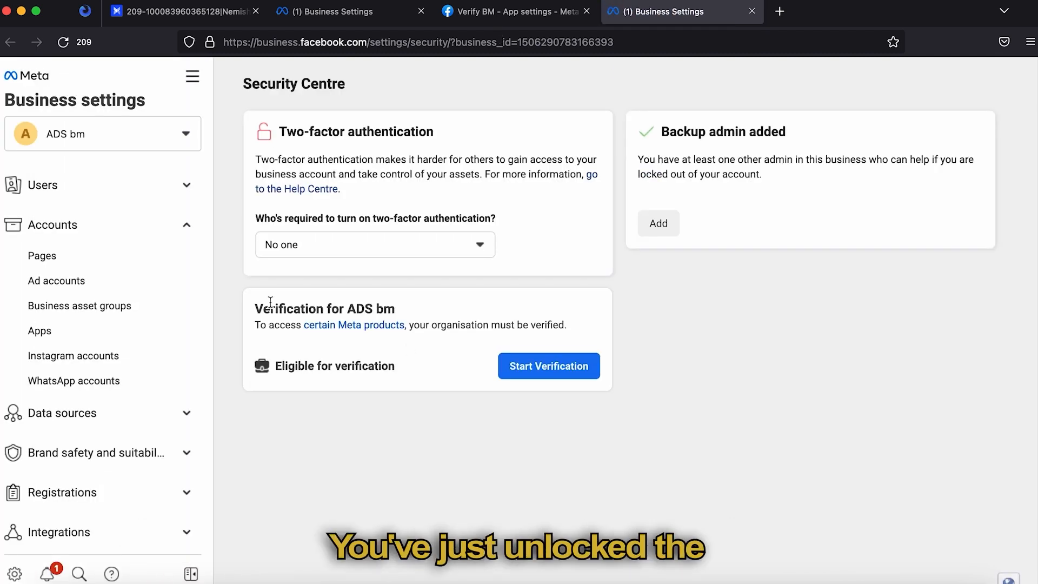
mouse_move(775, 374)
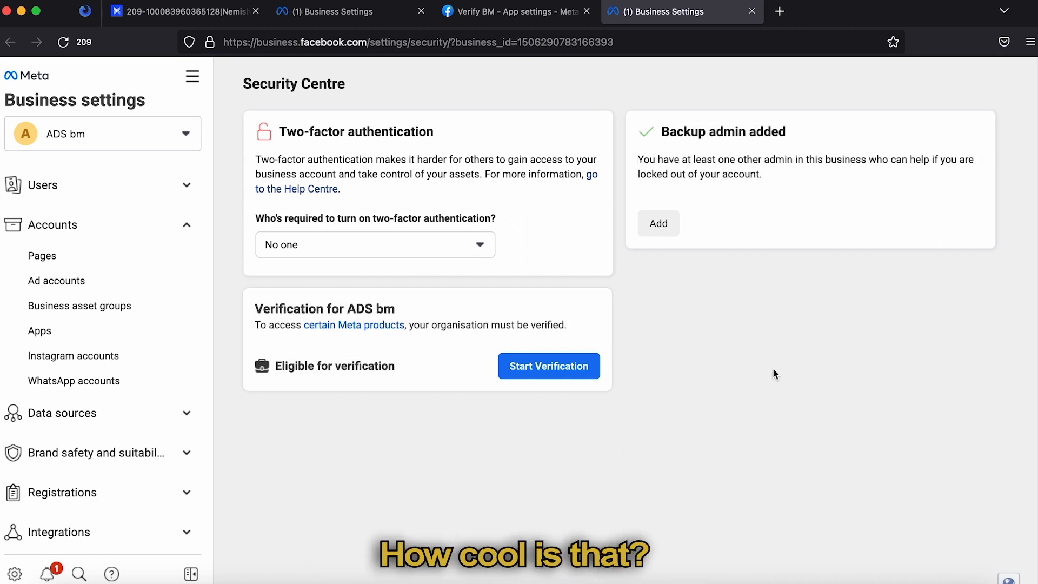
mouse_move(780, 372)
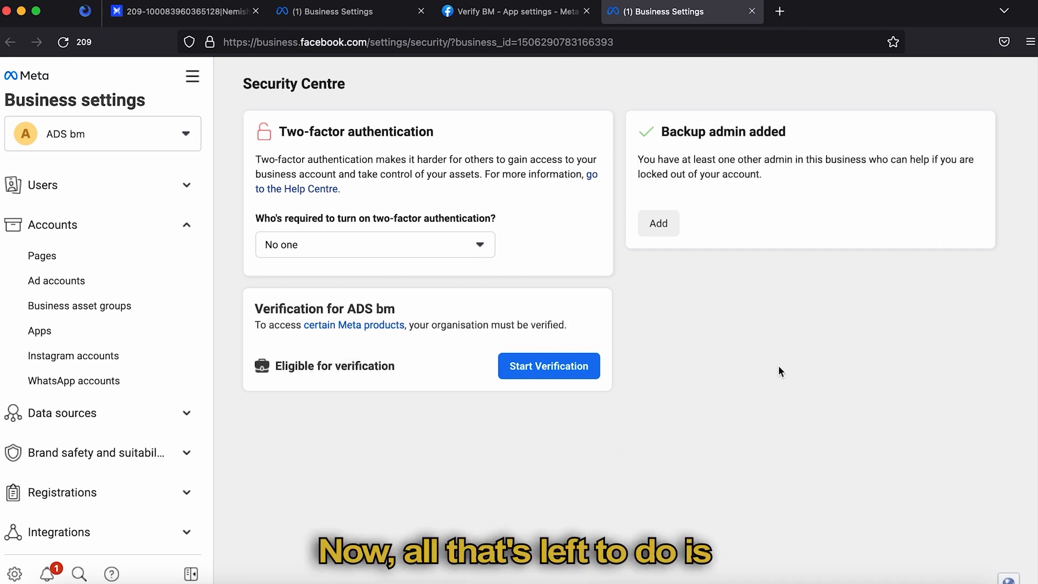